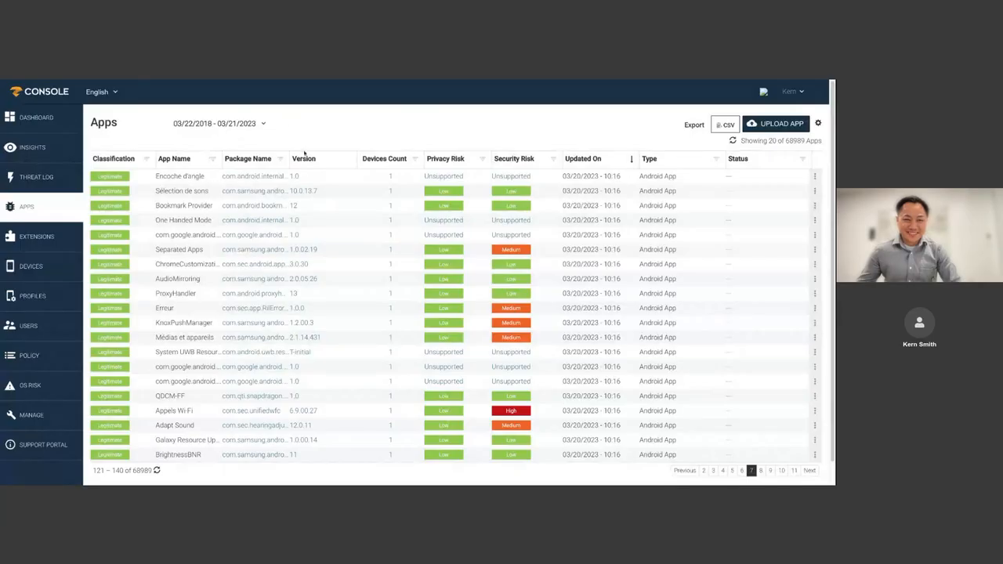
pyautogui.moveTo(337, 205)
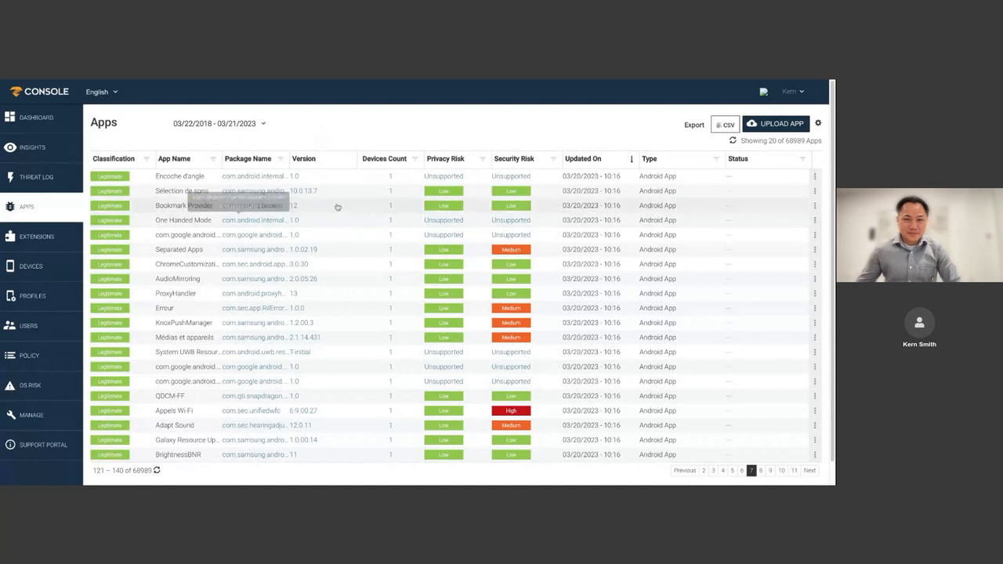
pyautogui.moveTo(336, 448)
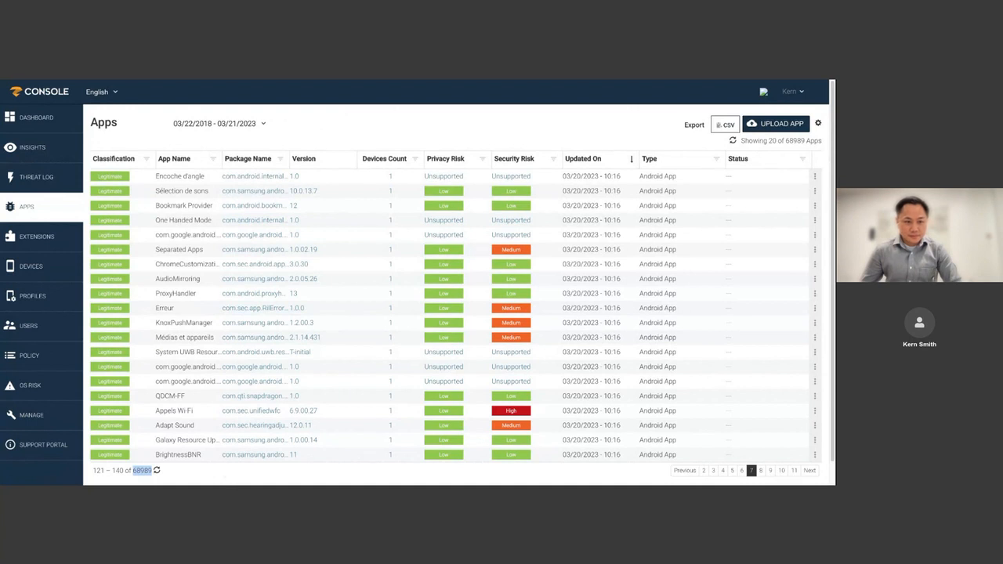
pyautogui.moveTo(489, 288)
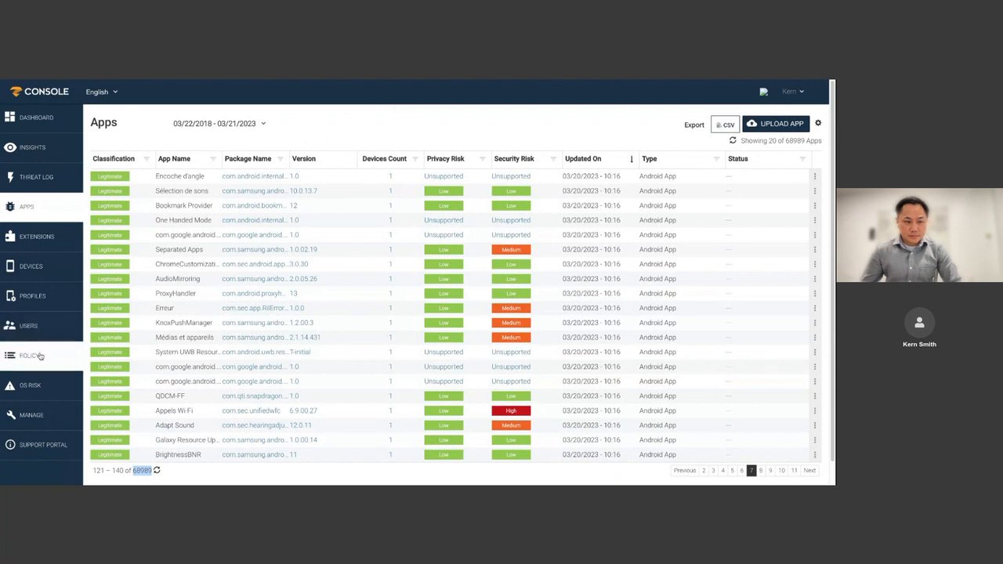
# Add the 'communicates with a server in China' characteristic to the VPN test policy, matching 29 of 68,989 apps
pyautogui.click(28, 354)
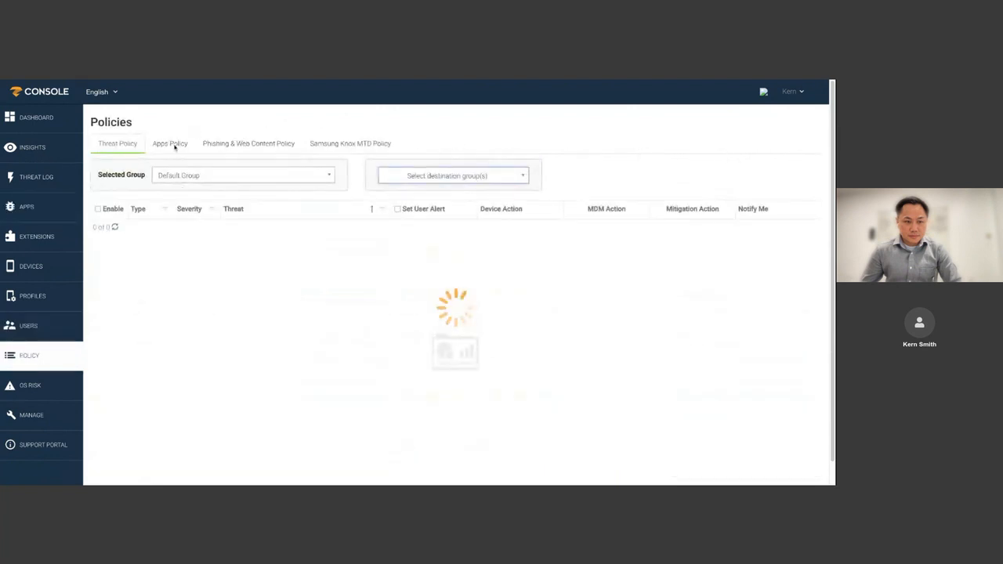
pyautogui.click(169, 145)
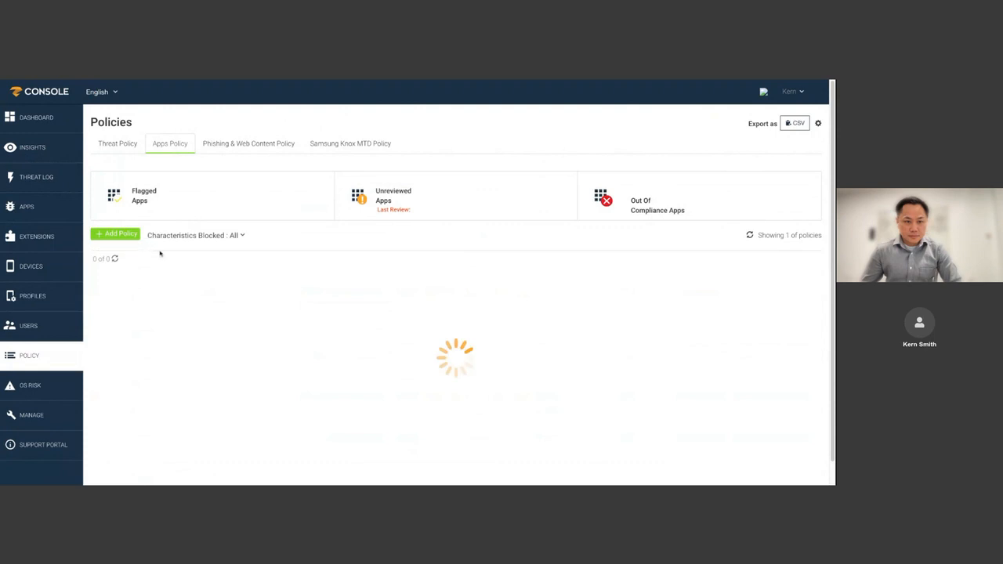
pyautogui.moveTo(284, 254)
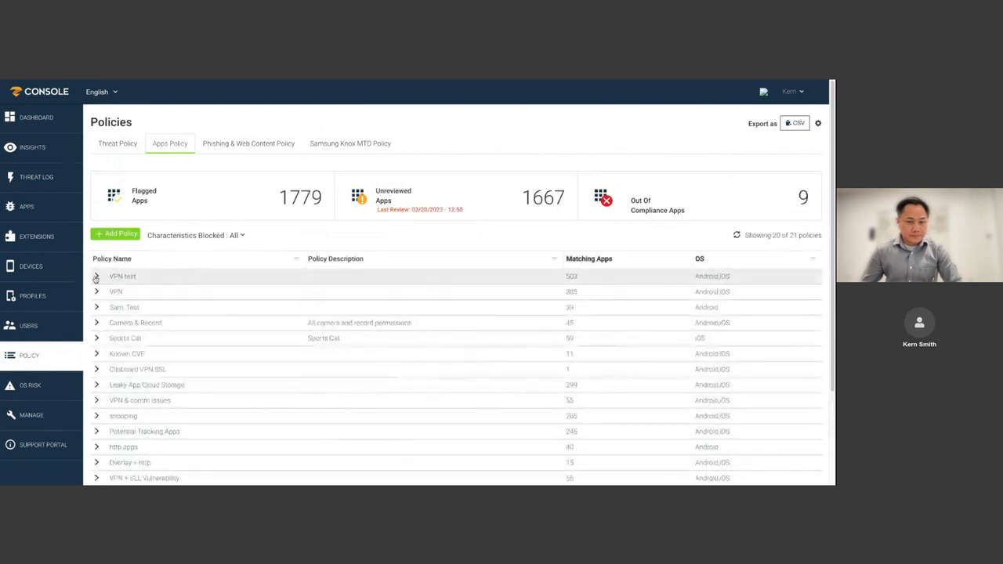
pyautogui.click(98, 276)
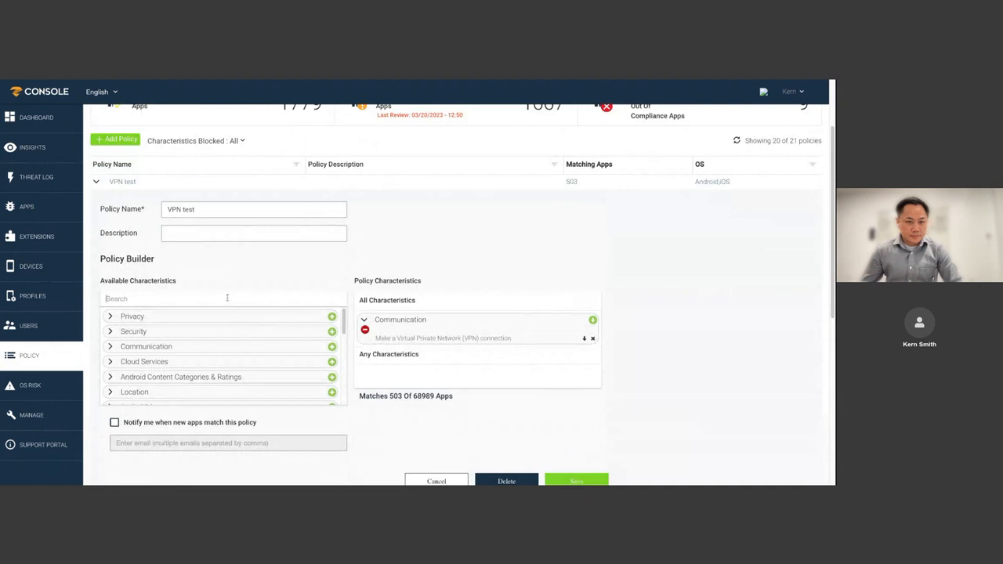
pyautogui.write('chin')
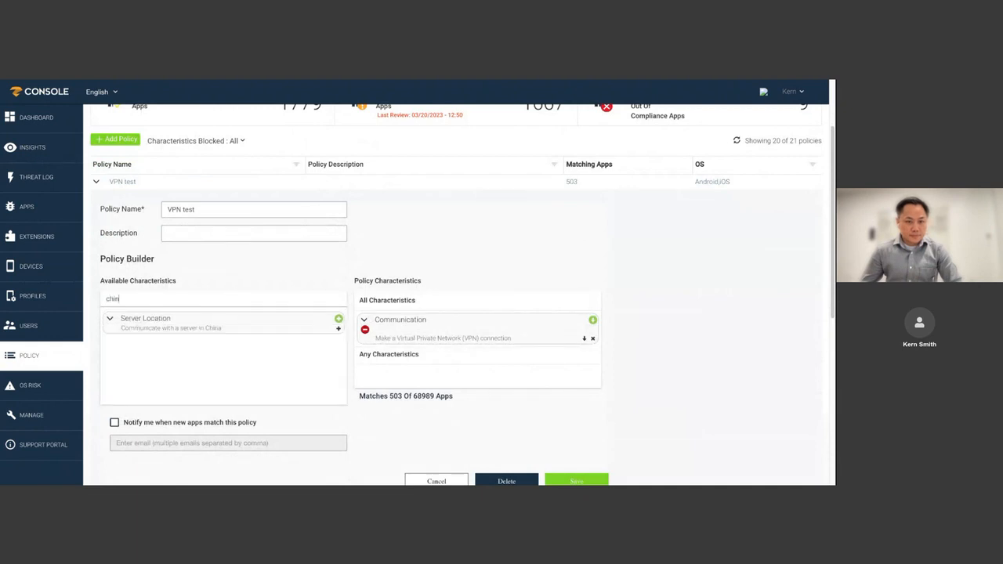
pyautogui.click(339, 319)
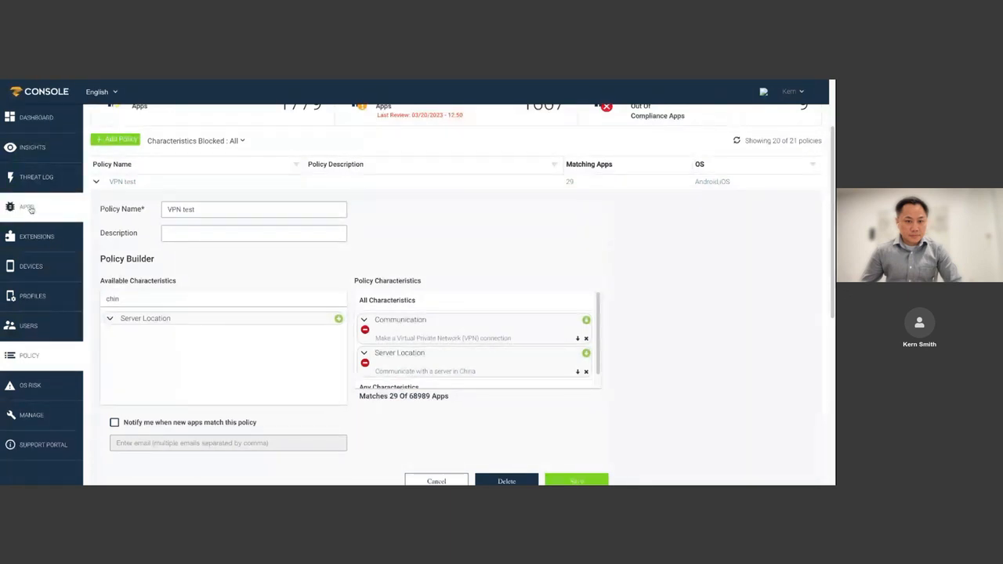
# Filter the app inventory by OOC status, listing 100 apps, mostly TikTok versions
pyautogui.click(577, 480)
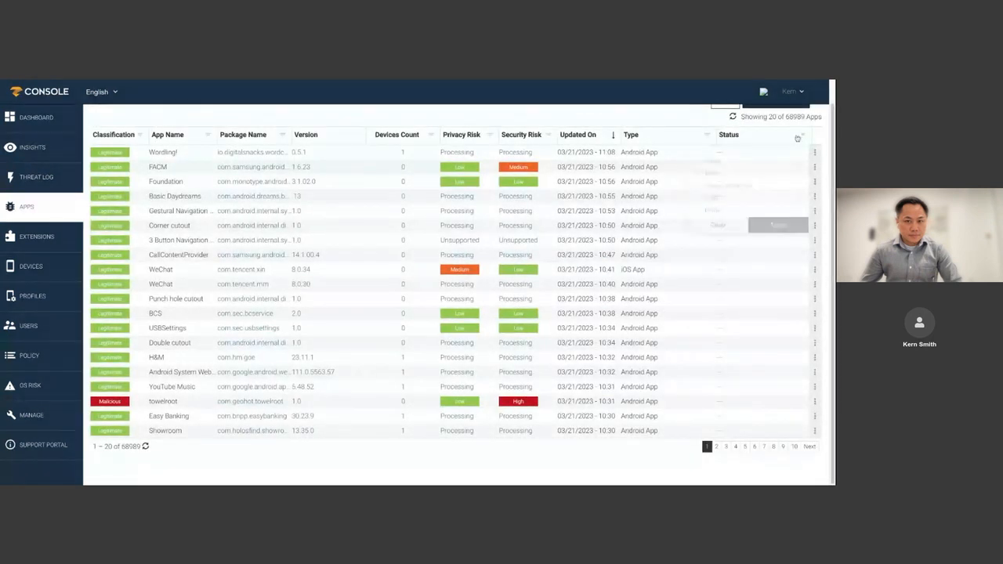
pyautogui.click(802, 135)
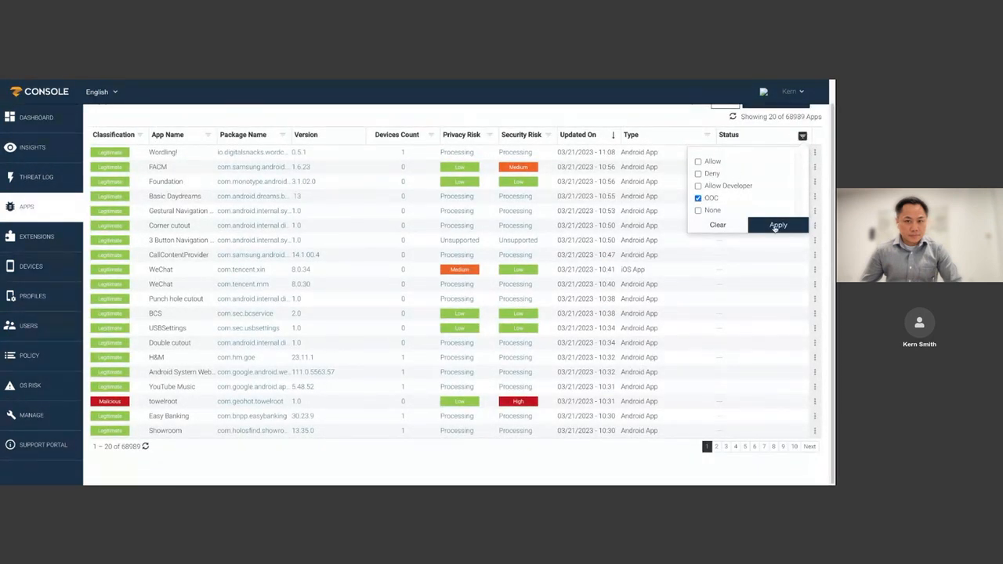
pyautogui.click(778, 226)
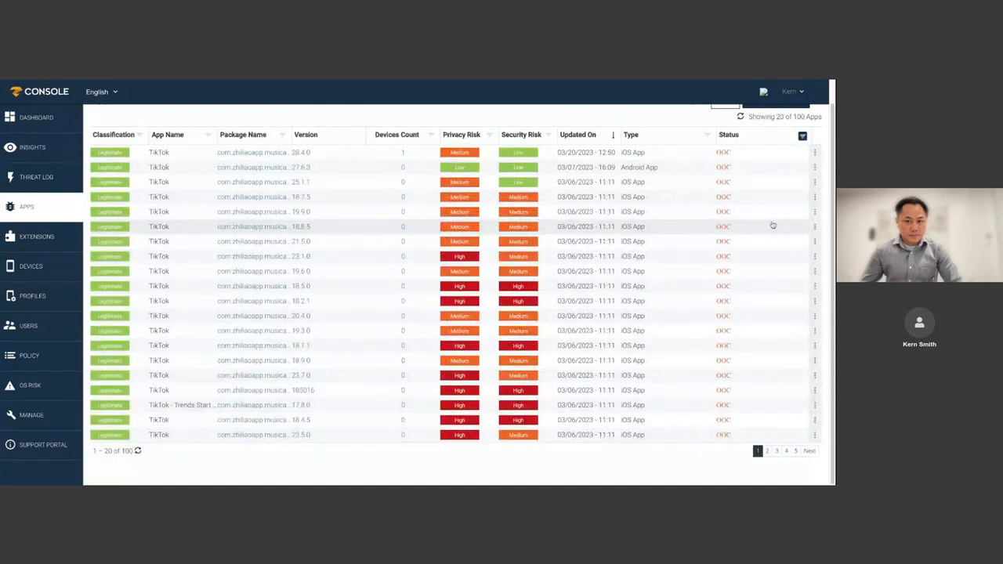
pyautogui.moveTo(373, 158)
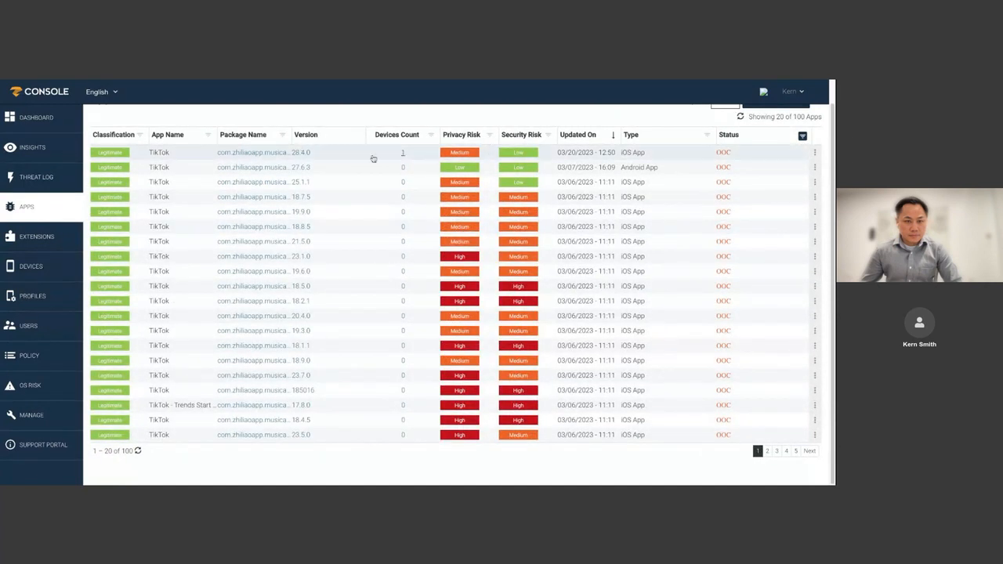
pyautogui.moveTo(408, 159)
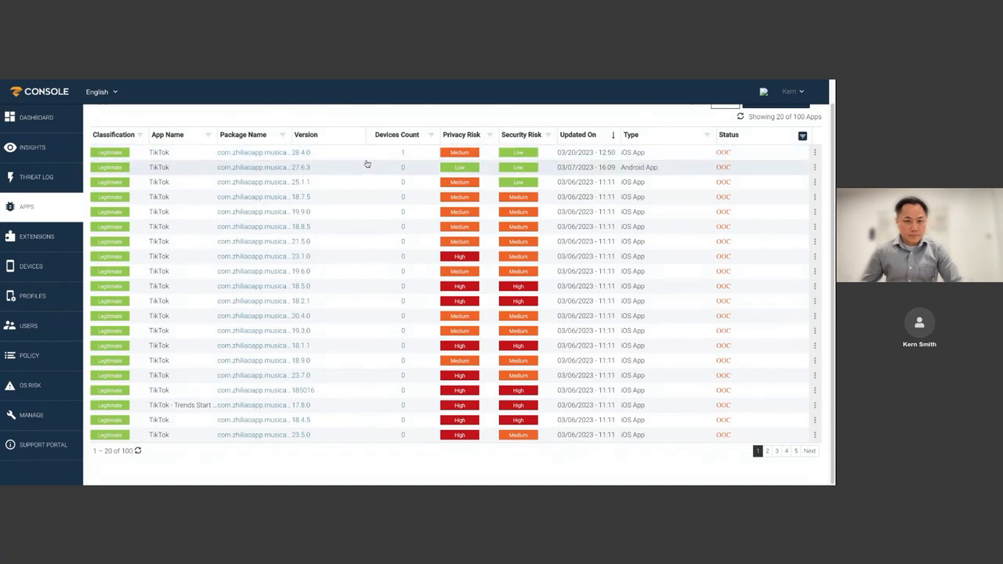
pyautogui.moveTo(172, 82)
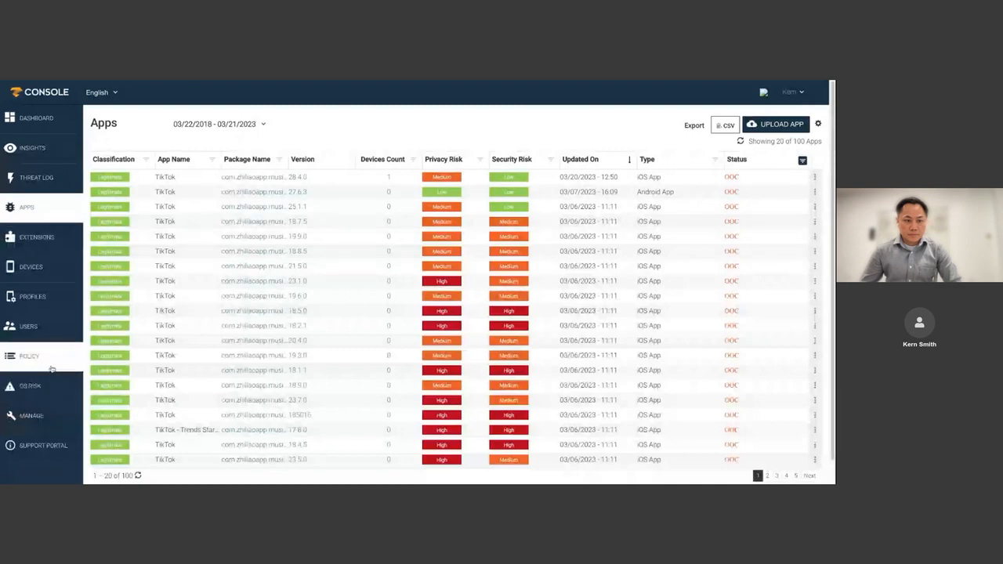
# Choose enhanced phishing protection with web content filtering in the phishing policy
pyautogui.click(28, 355)
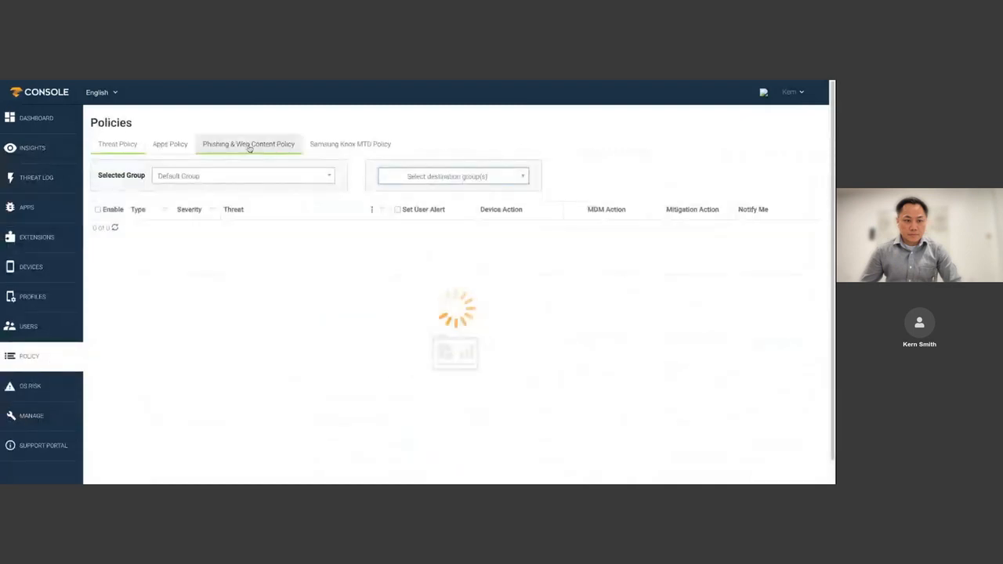
pyautogui.click(247, 144)
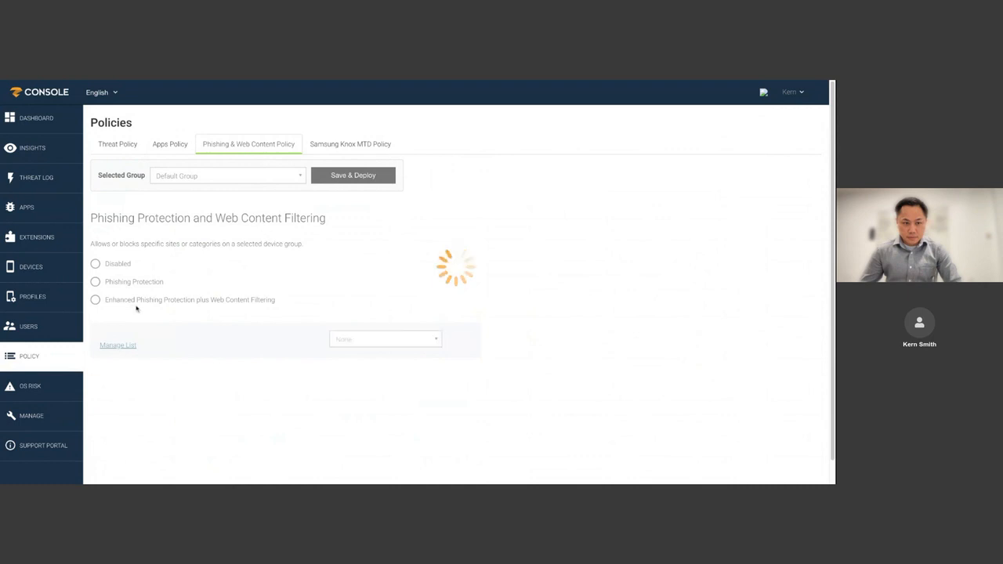
pyautogui.click(94, 300)
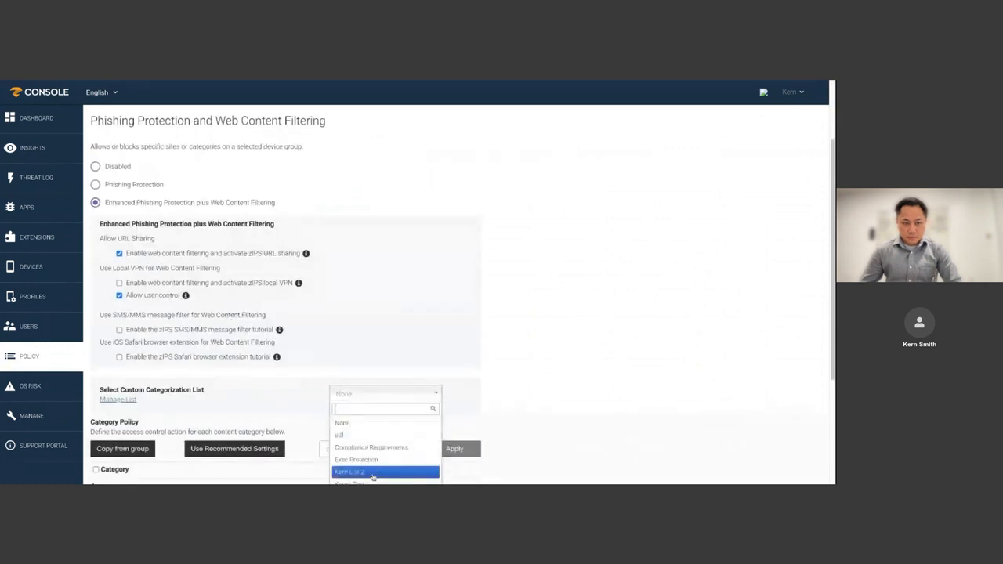
pyautogui.click(373, 471)
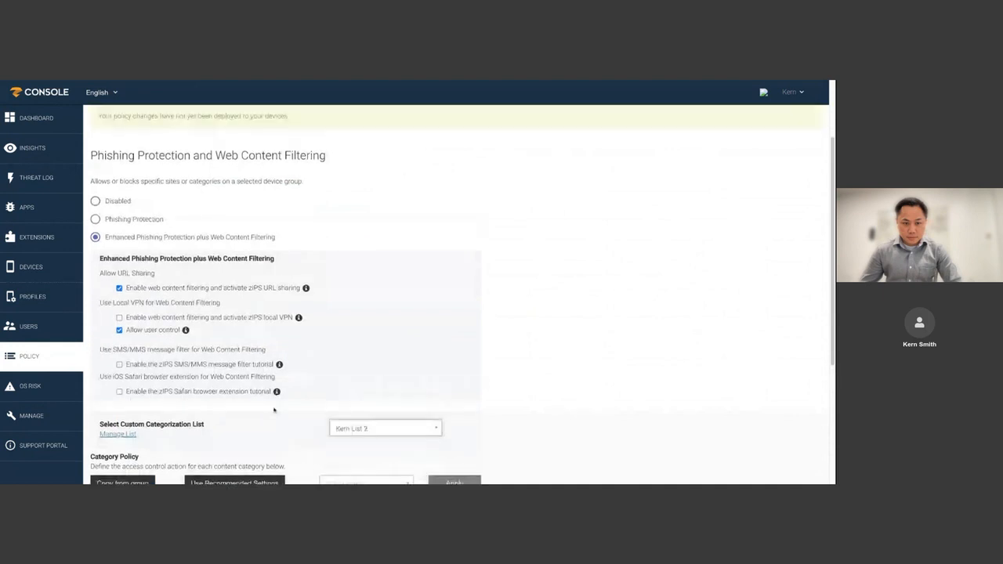
# Bring up the custom categorization list 'Karn List 2' for editing, currently empty
pyautogui.scroll(-3)
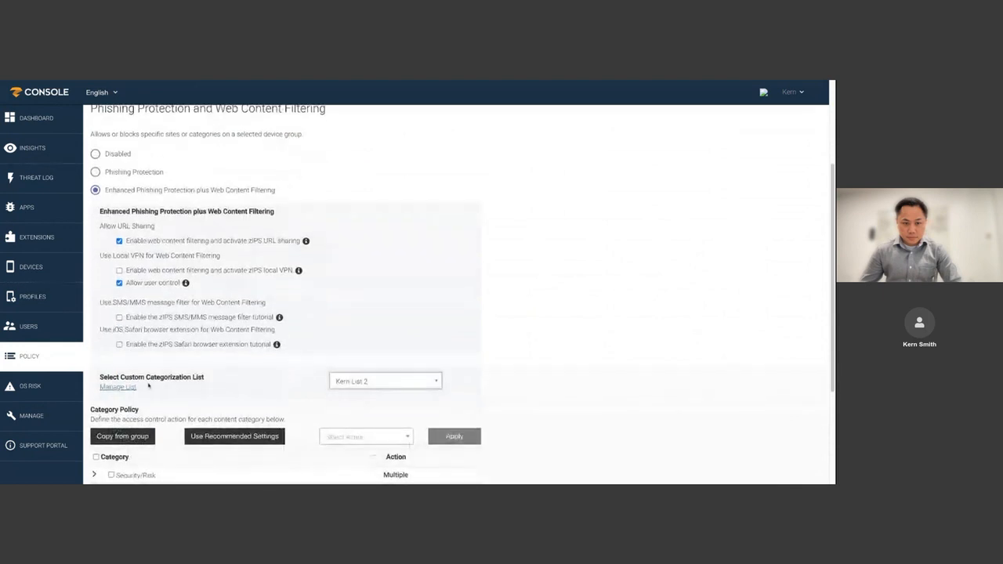
pyautogui.scroll(-3)
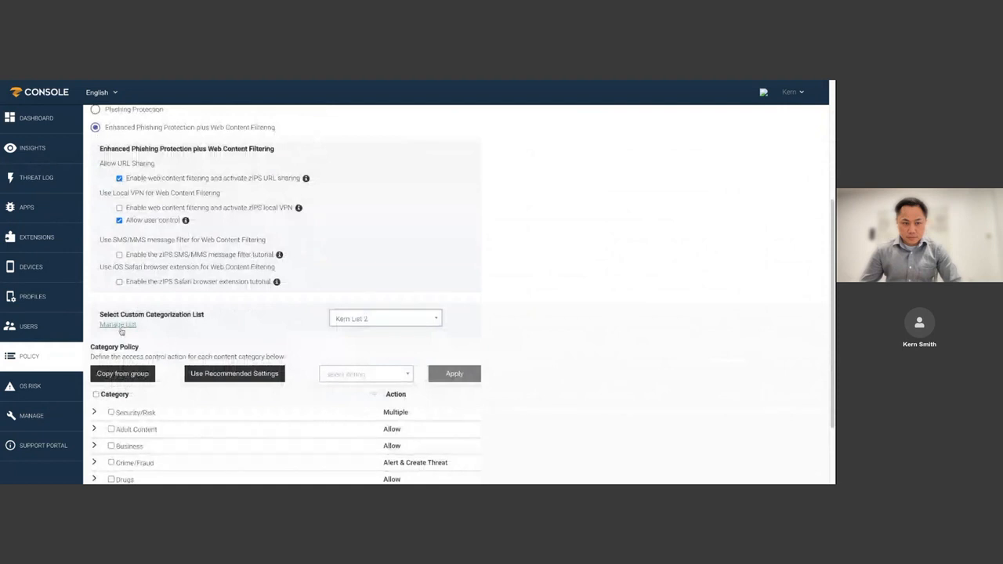
pyautogui.click(118, 325)
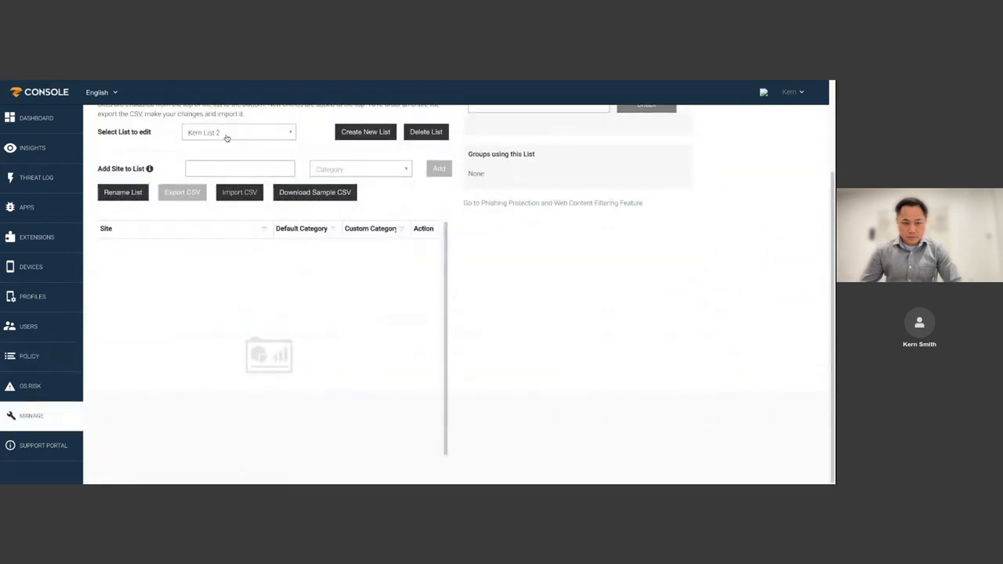
# View the Kern's Test list, then the Compliance Requirements list with its TikTok domains and three groups
pyautogui.click(238, 132)
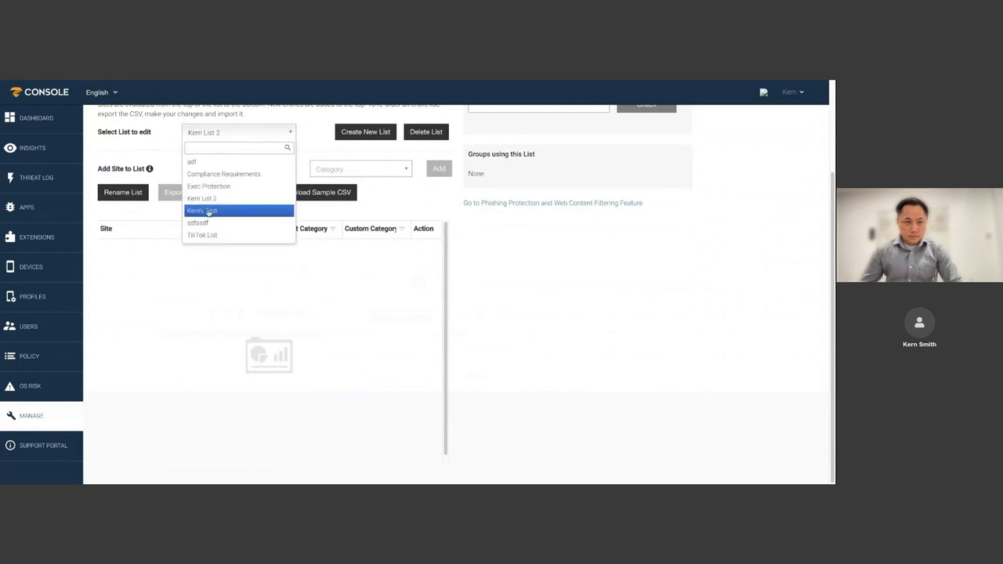
pyautogui.click(204, 210)
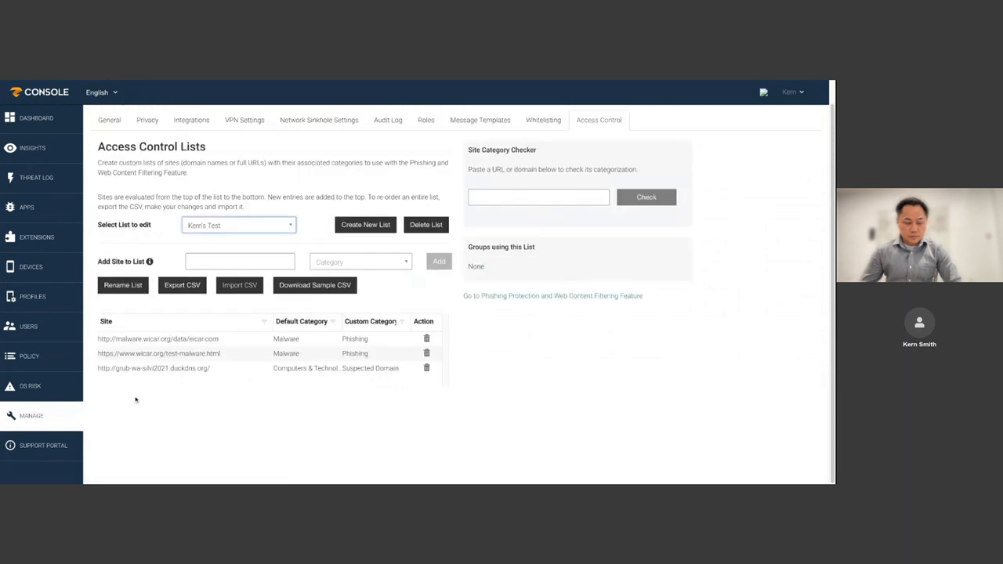
pyautogui.click(239, 226)
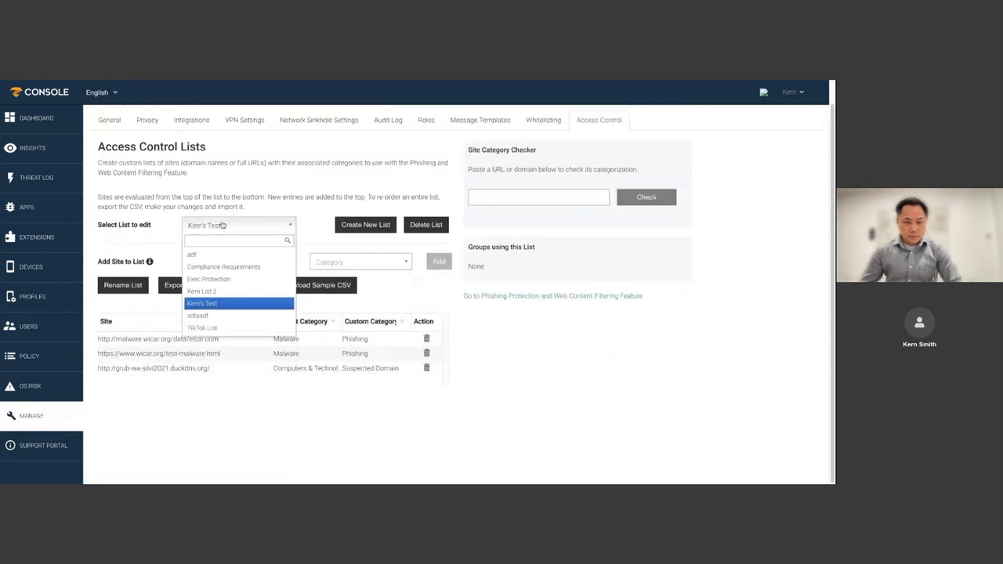
pyautogui.moveTo(222, 267)
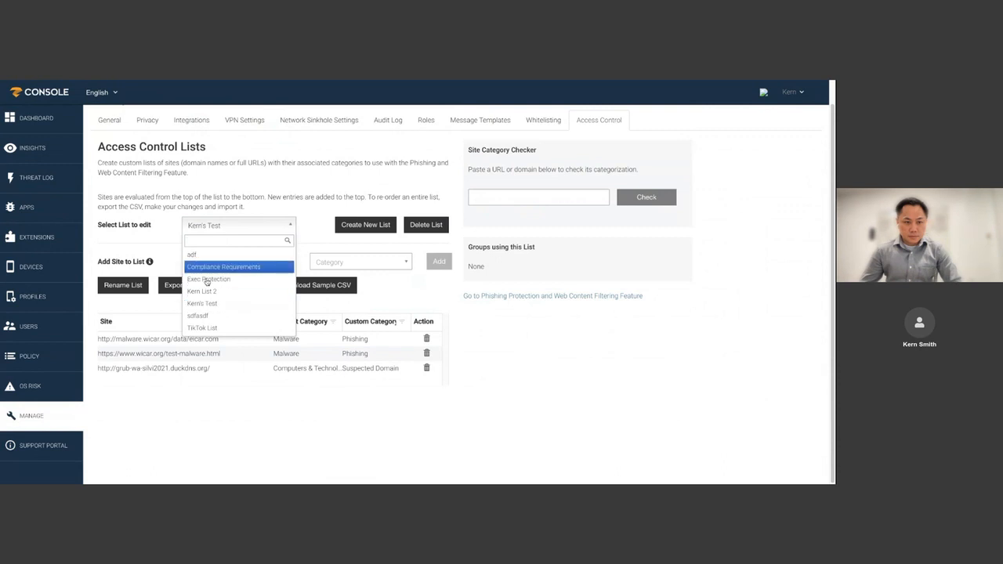
pyautogui.click(222, 267)
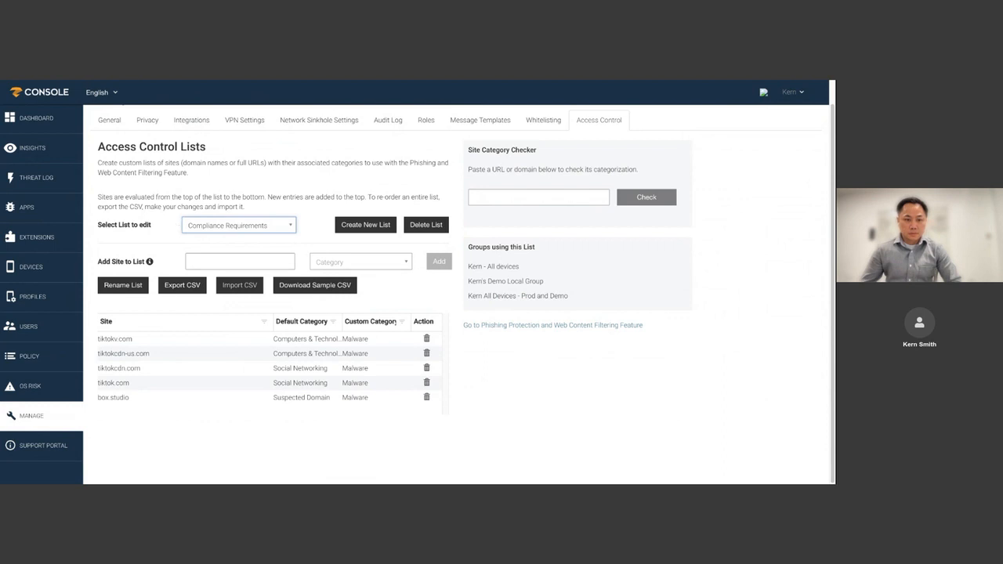
pyautogui.moveTo(31, 148)
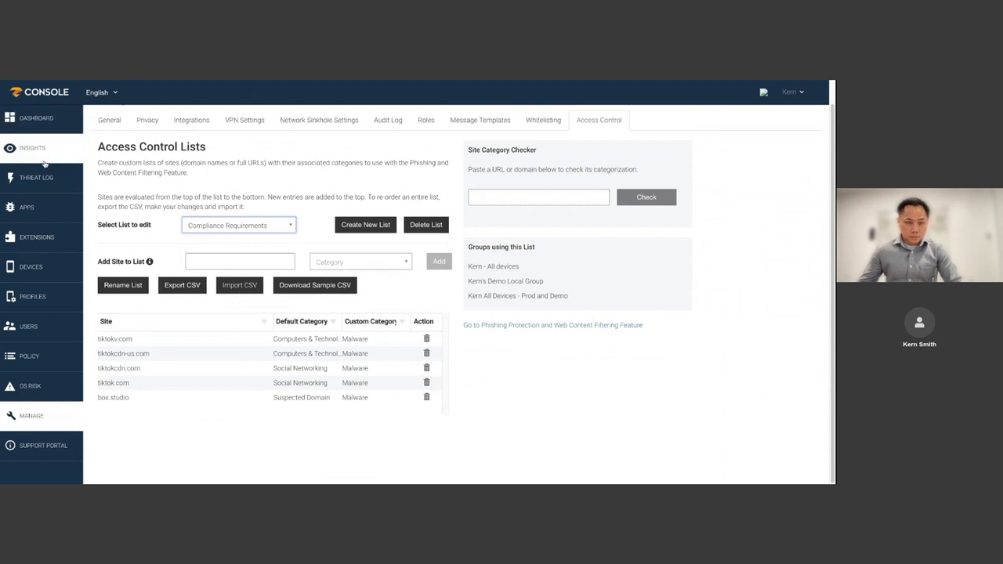
pyautogui.moveTo(44, 149)
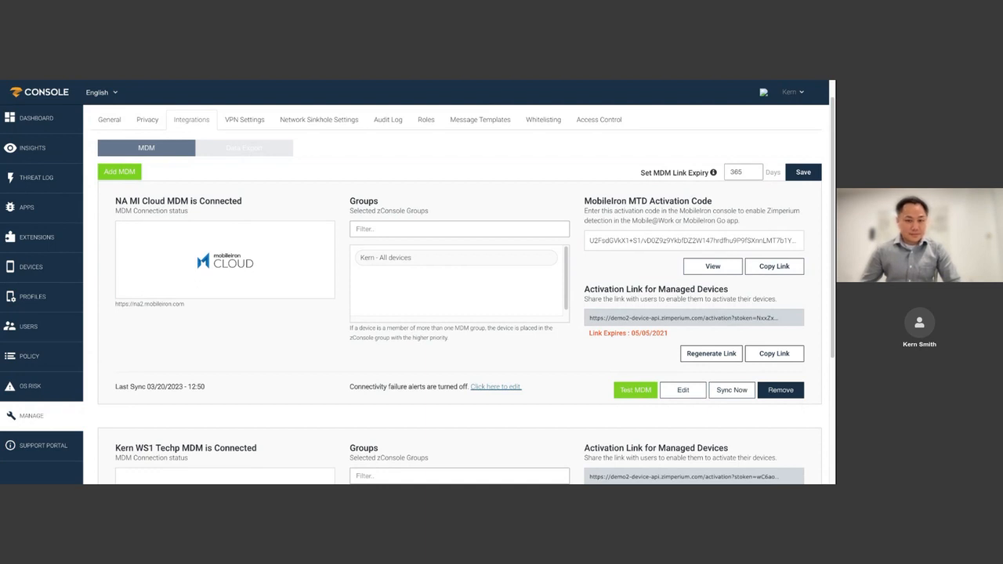
# Review the existing MDM integrations and begin adding a new MDM provider
pyautogui.scroll(-3)
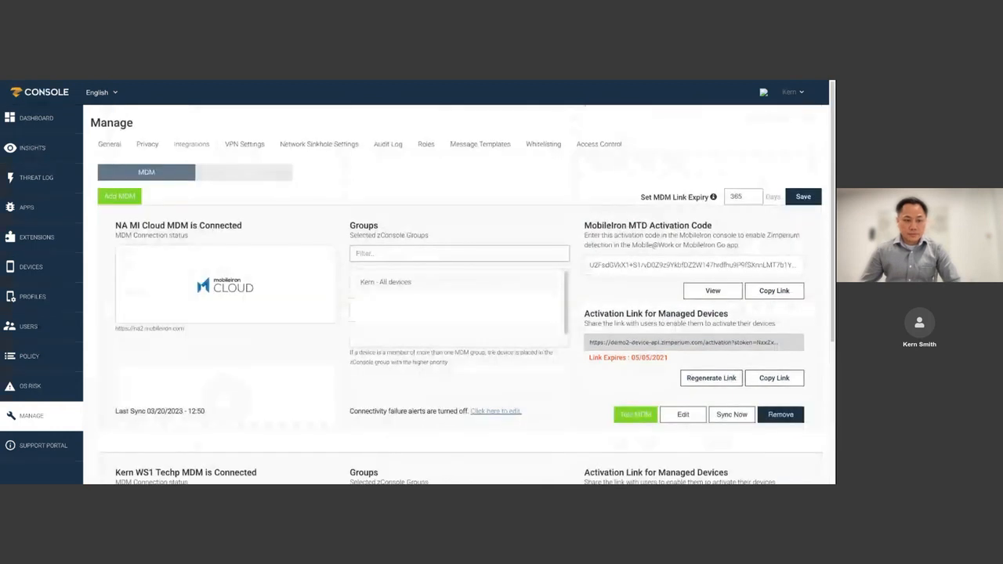
pyautogui.click(191, 144)
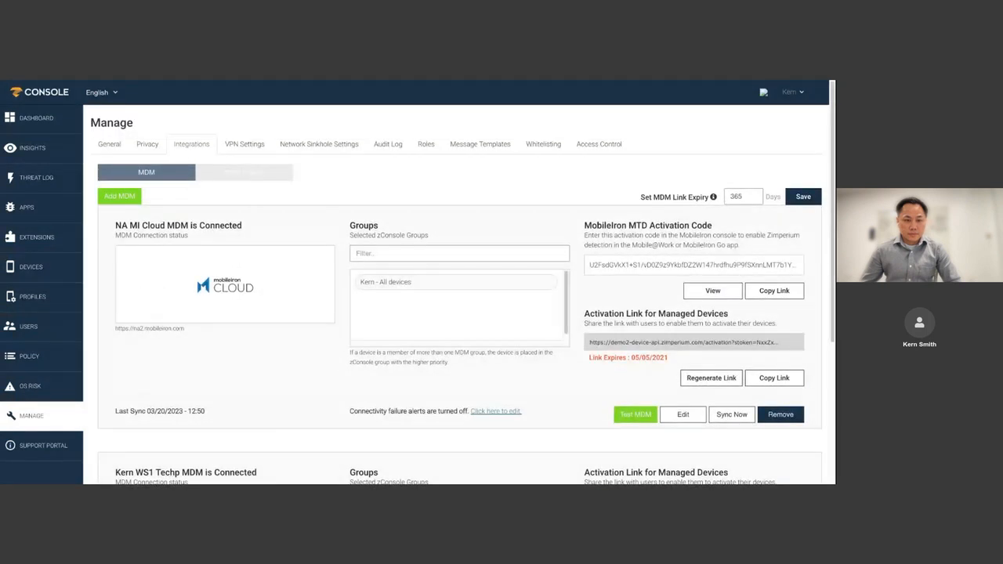
pyautogui.scroll(-3)
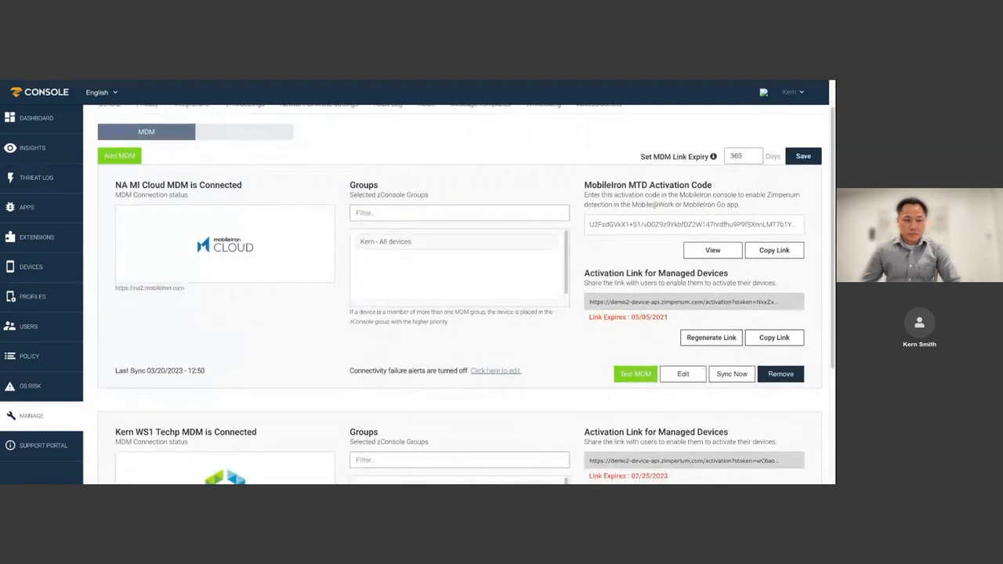
pyautogui.scroll(3)
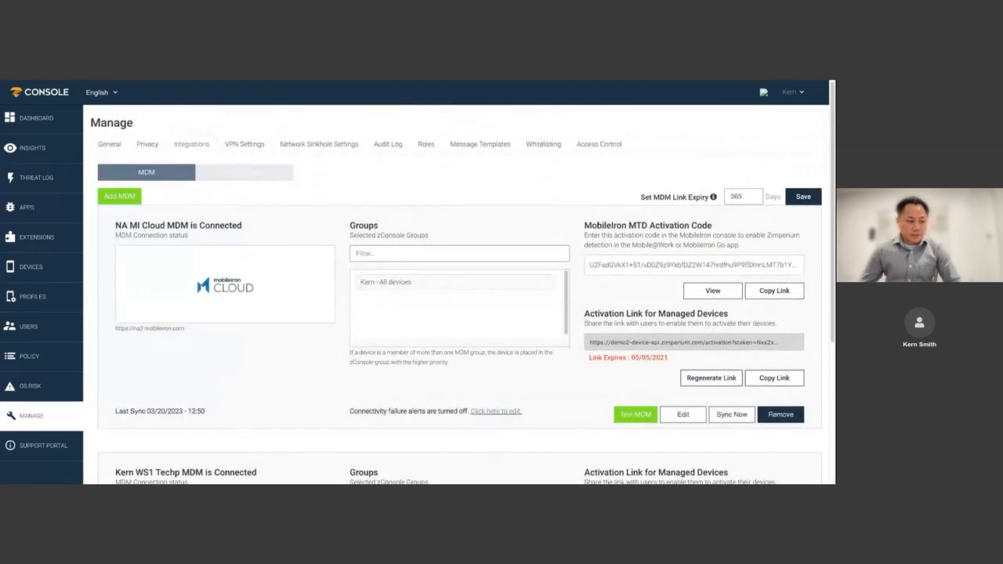
pyautogui.click(192, 145)
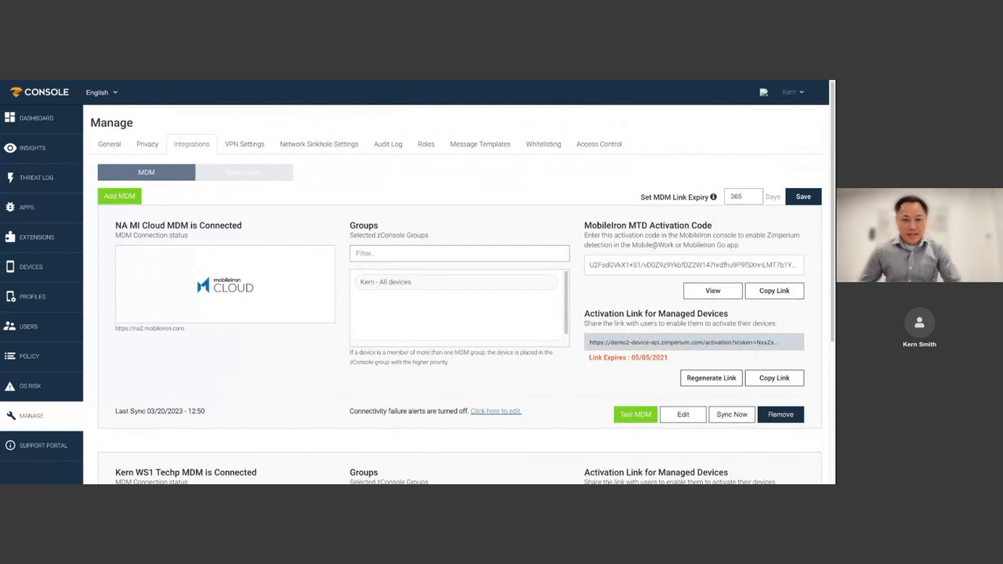
pyautogui.scroll(-3)
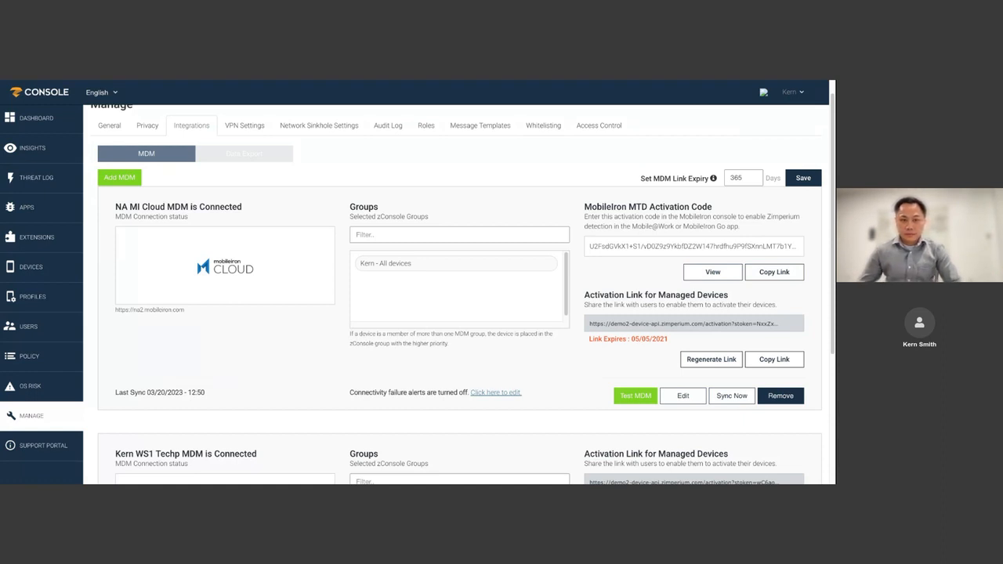
pyautogui.click(119, 177)
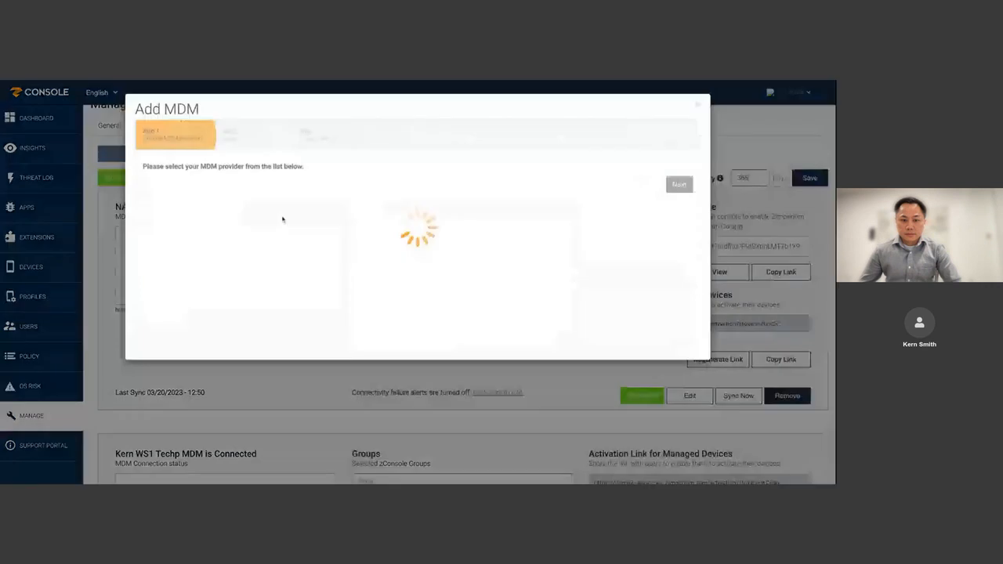